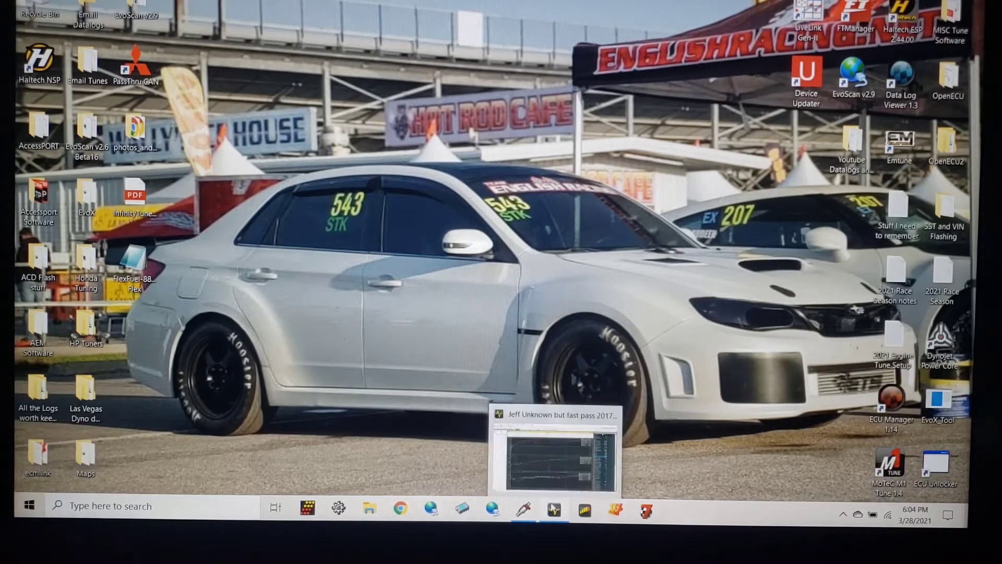
mouse_move(551, 509)
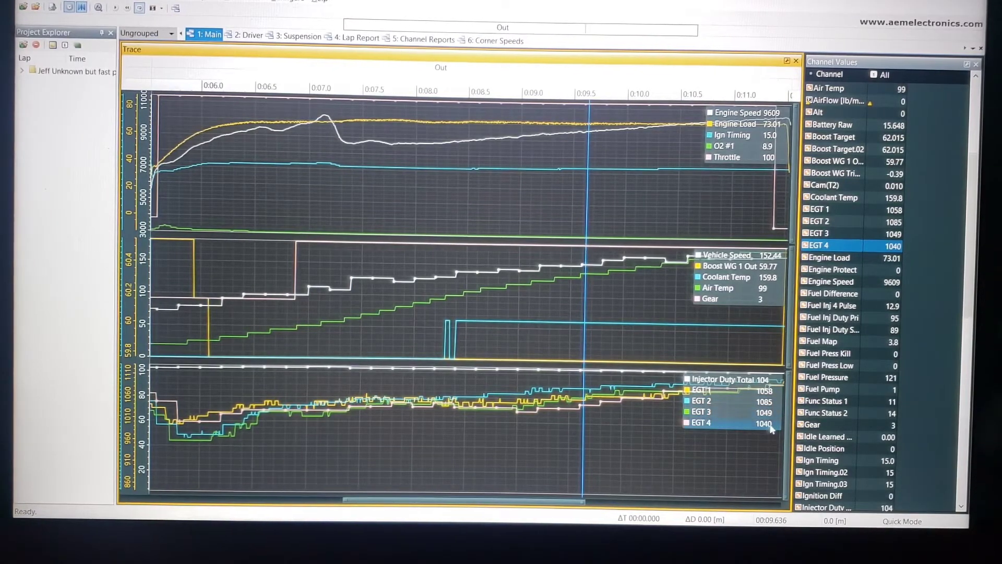
mouse_move(768, 430)
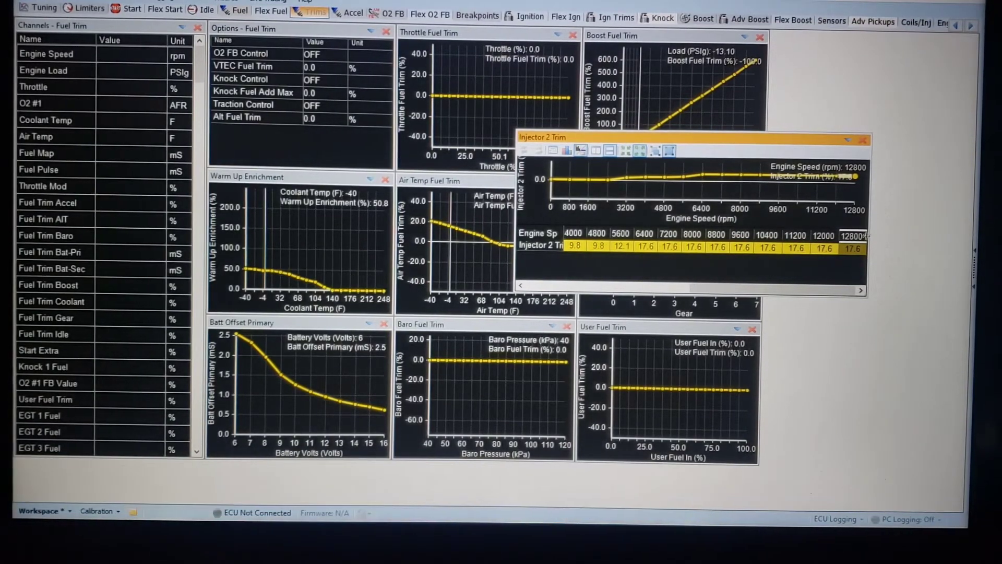
View the Injector 2 Trim table across engine speed in the Fuel Trim section
click(645, 248)
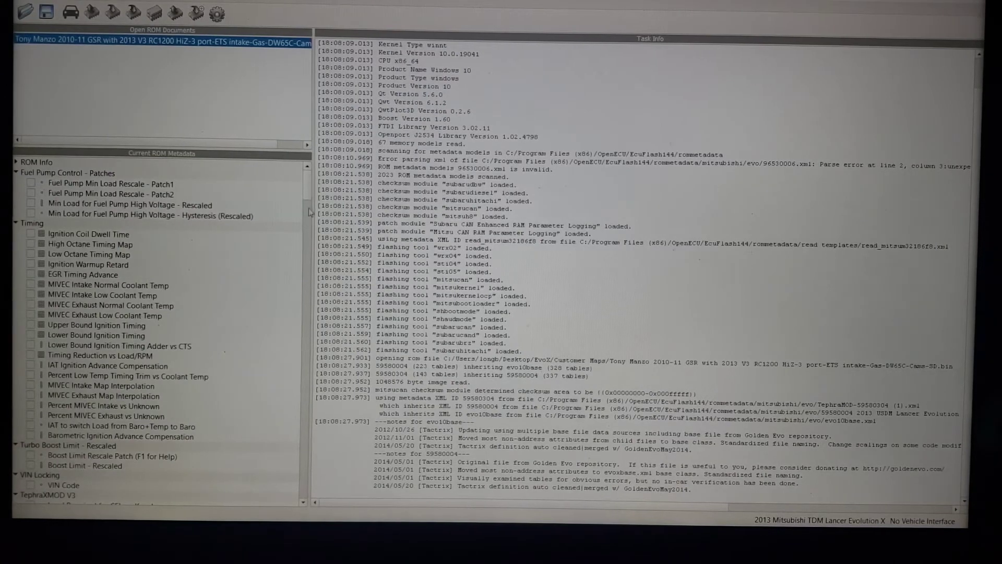
Scroll the ROM metadata tree down to the Fuel category with Cylinder Fuel Trim #1–#4
scroll(down, 3)
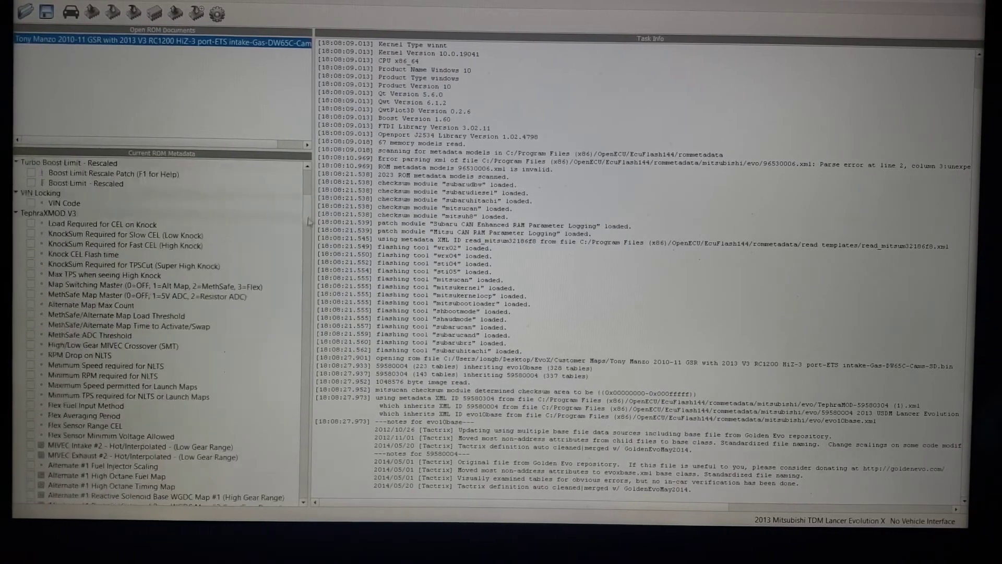
scroll(down, 3)
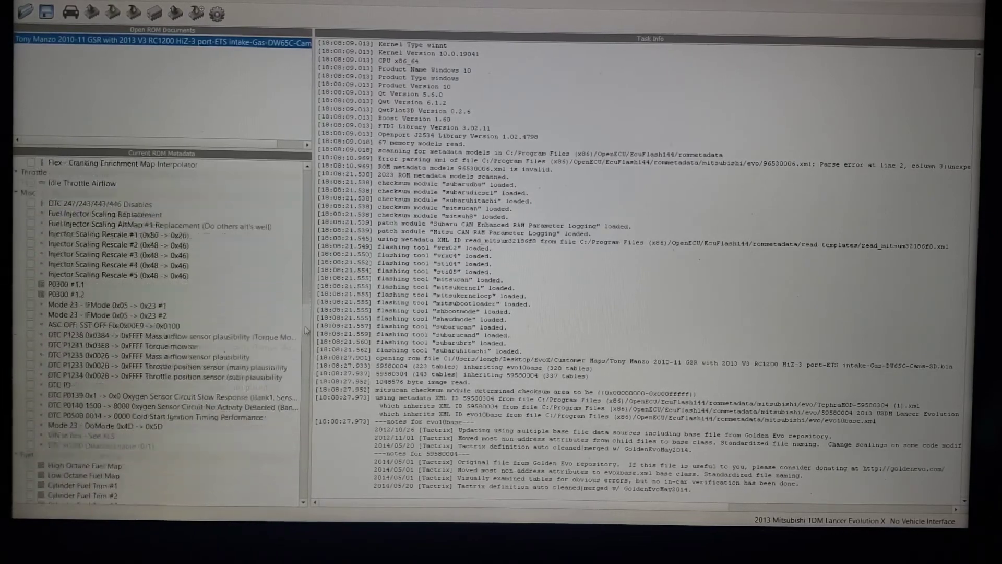
scroll(down, 3)
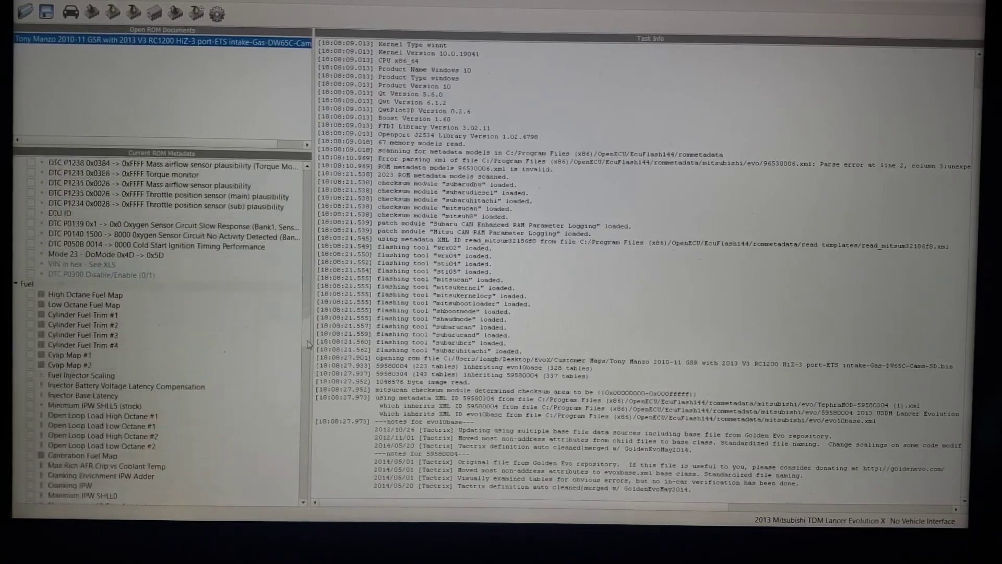
scroll(down, 3)
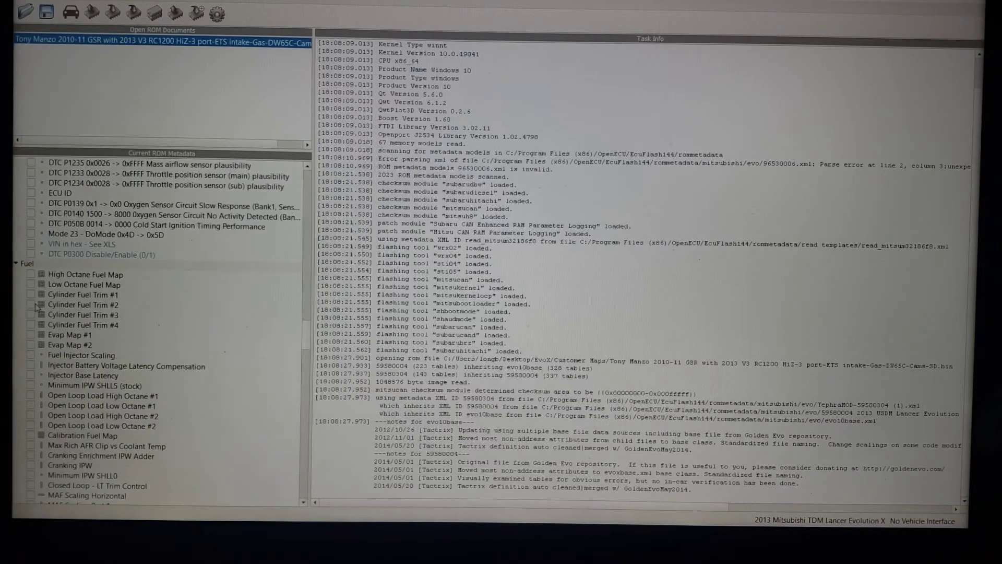
Open Cylinder Fuel Trim #2 and set the mid-RPM/load block to trims ramping 100.0–102.0
click(84, 304)
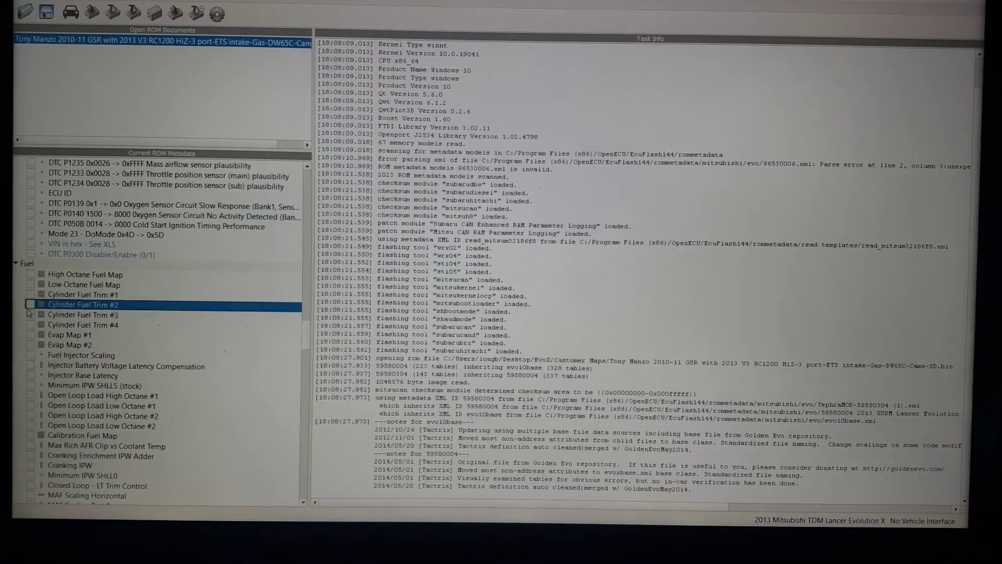
double_click(82, 303)
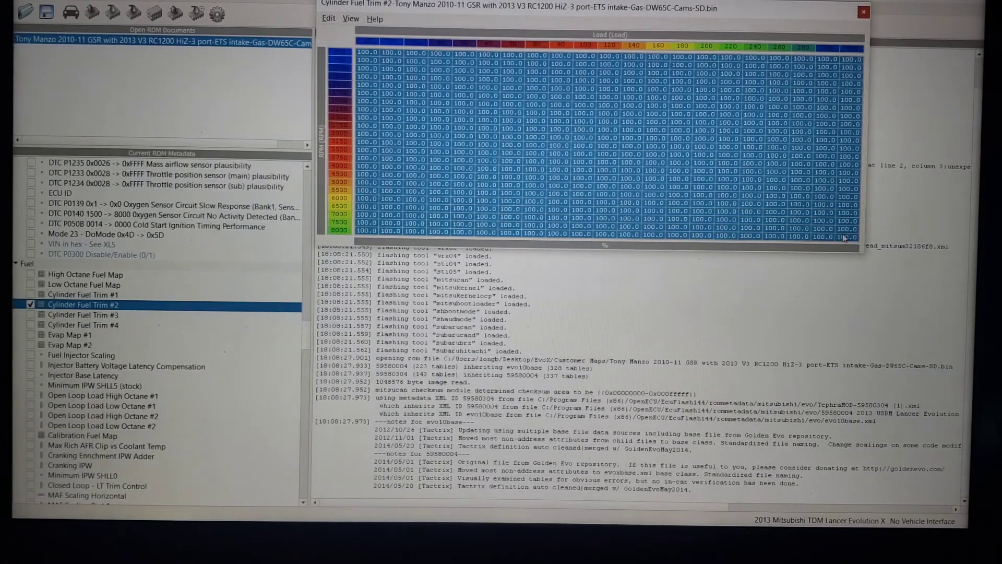
click(704, 138)
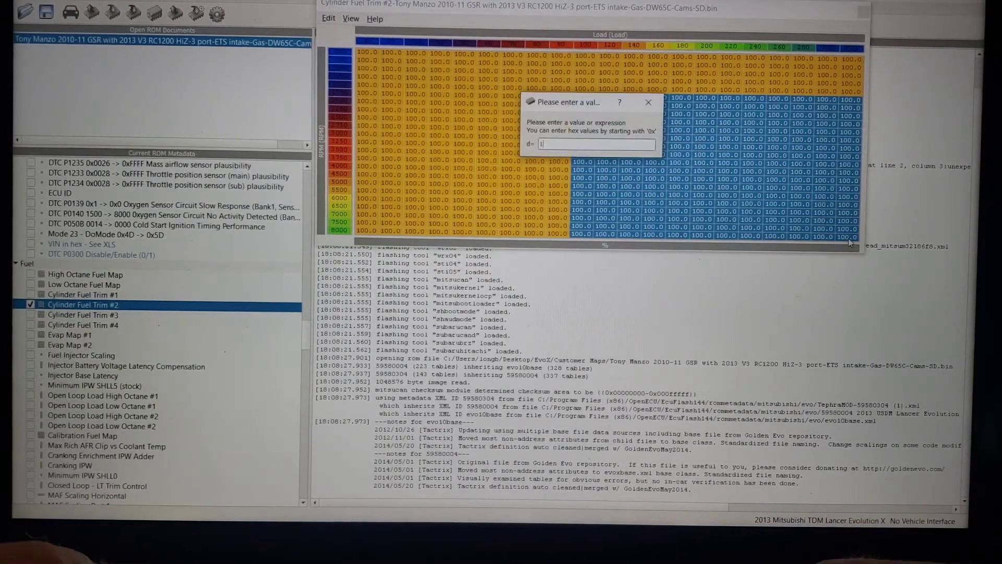
key(Return)
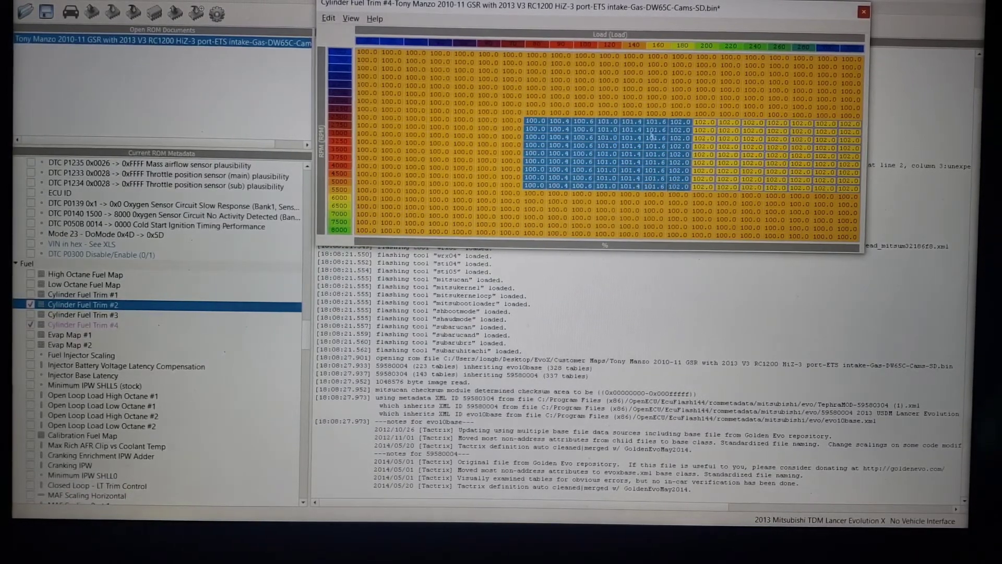
click(655, 106)
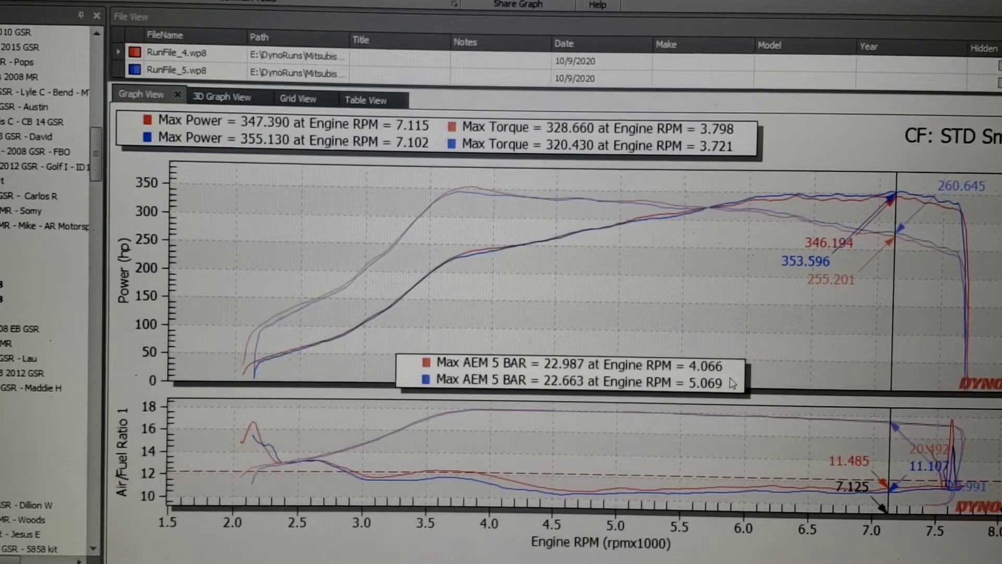
mouse_move(699, 338)
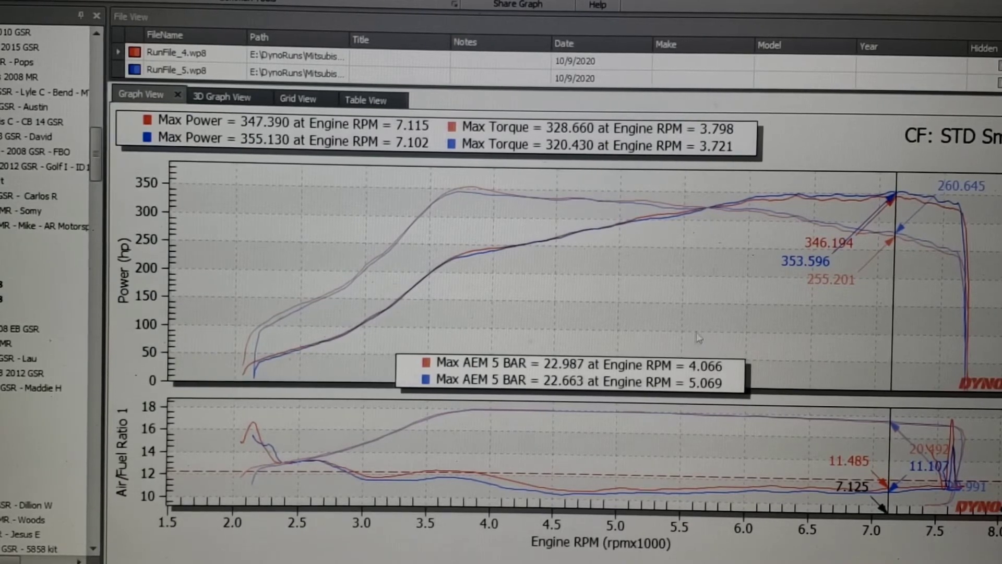
mouse_move(774, 321)
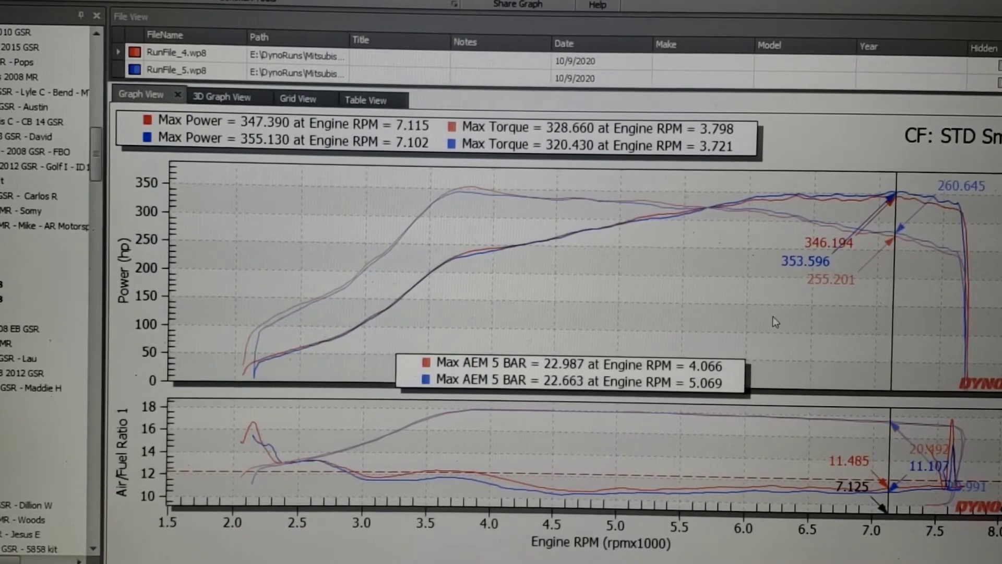